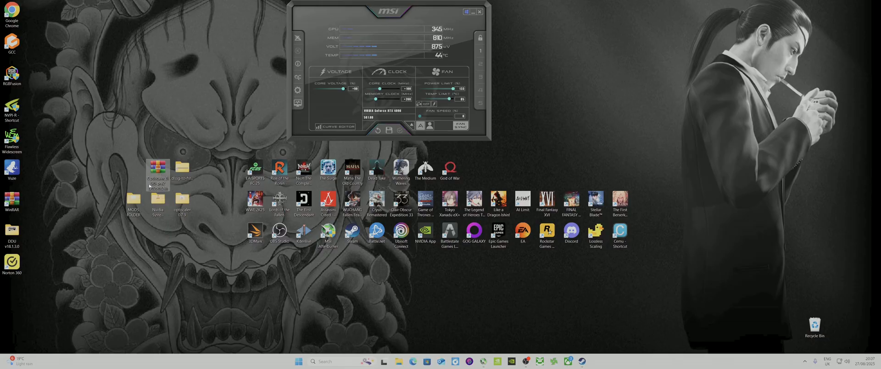
mouse_move(157, 168)
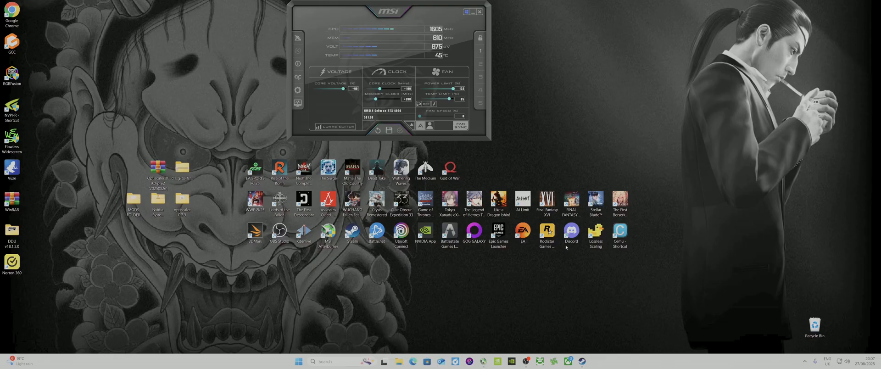
mouse_move(571, 230)
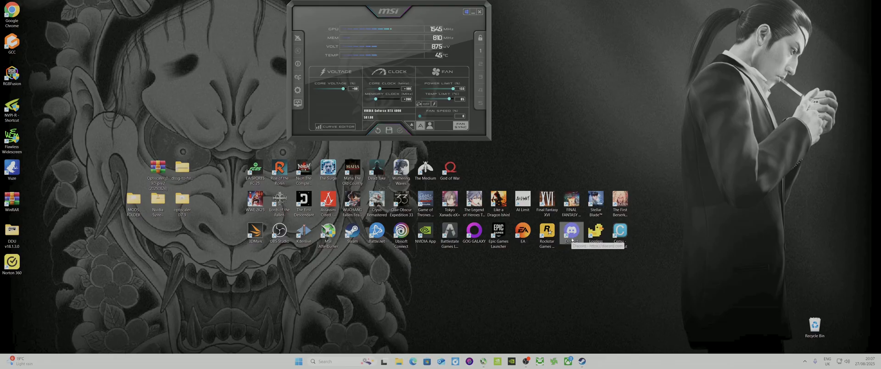
mouse_move(547, 263)
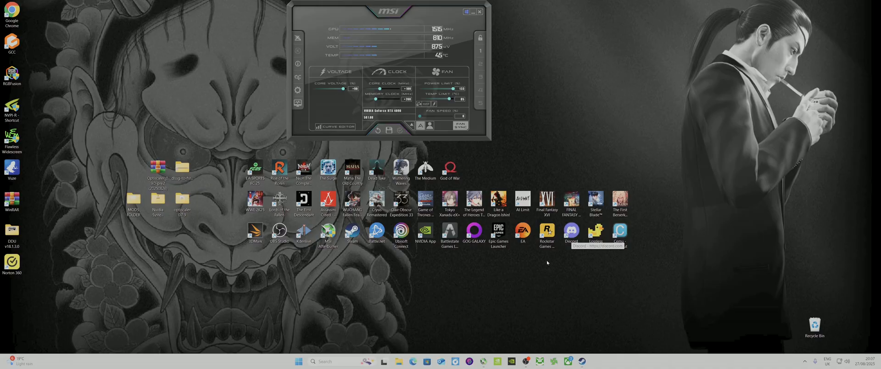
mouse_move(267, 302)
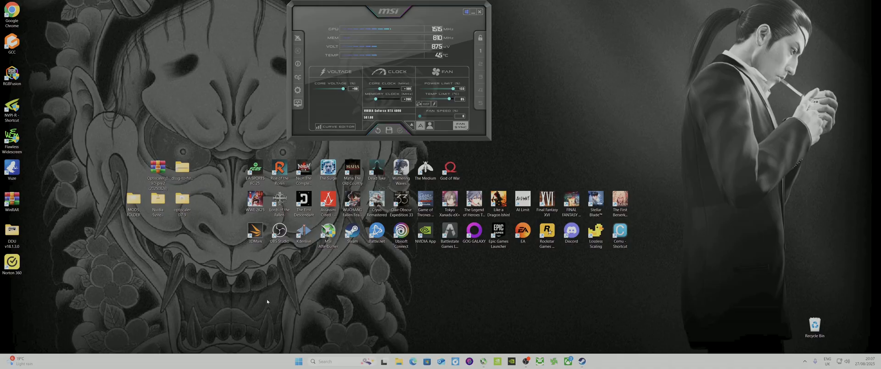
Open the OptiScaler_0.9.0-pre2 .7z archive from the desktop.
click(180, 202)
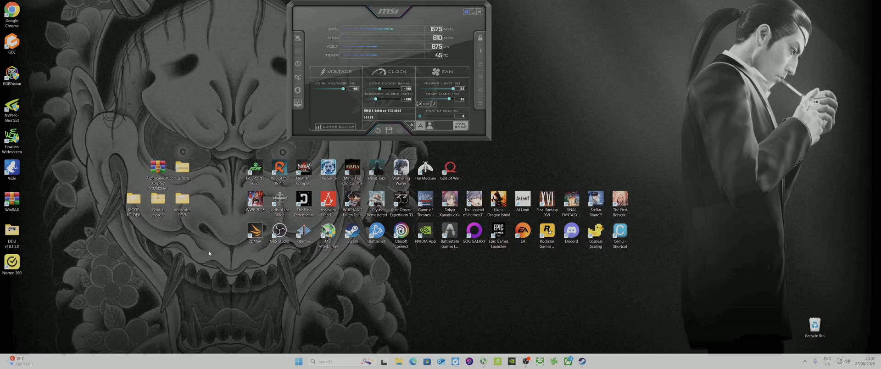
mouse_move(228, 261)
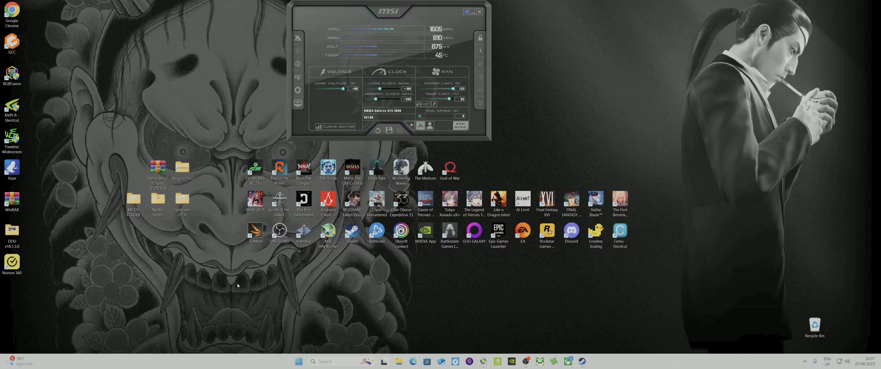
mouse_move(651, 246)
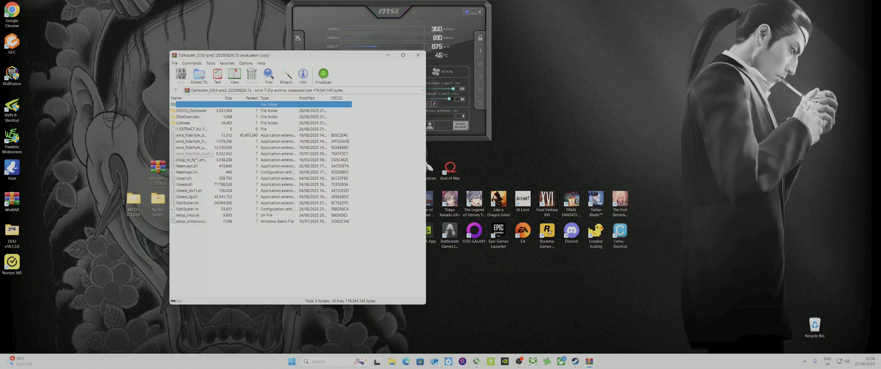
Review dxgi_to_fsr3, fakenvapi.ini, fakenvapi.dll and libxess_fg.dll in the archive, then close 7-Zip.
click(191, 159)
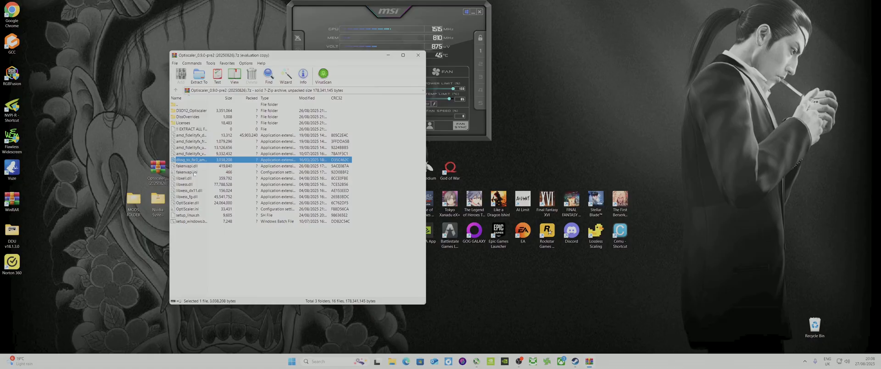
click(188, 172)
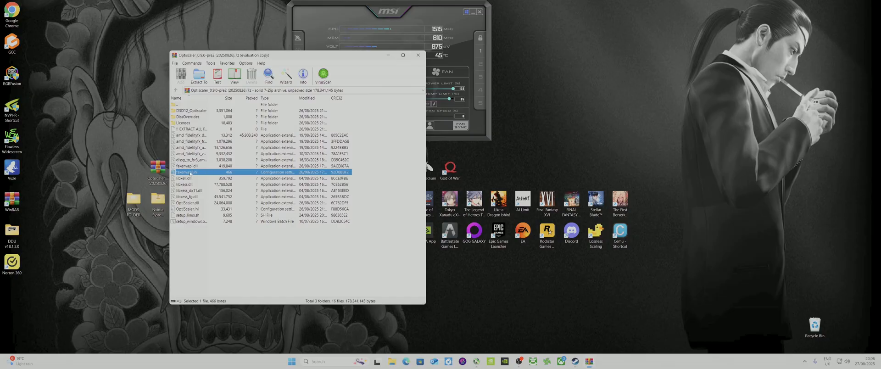
click(190, 166)
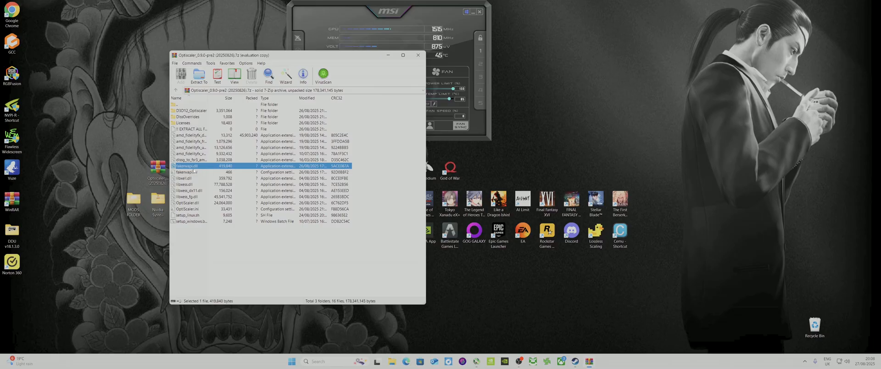
click(194, 171)
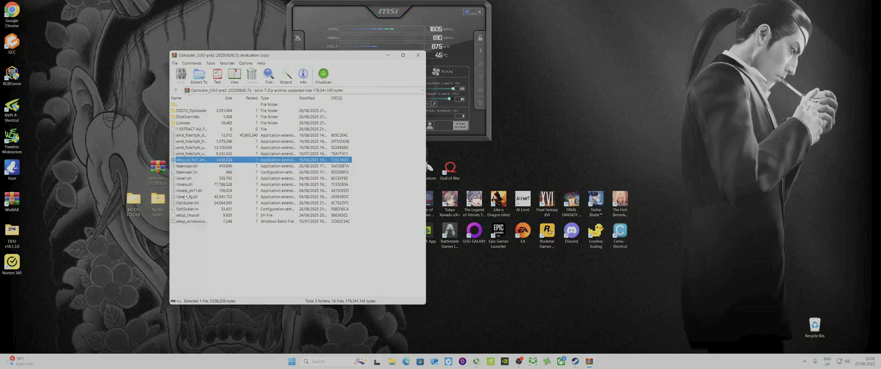
click(190, 196)
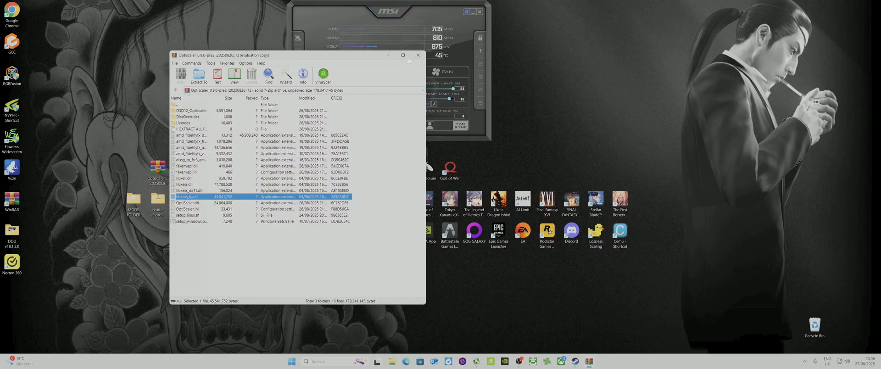
click(417, 55)
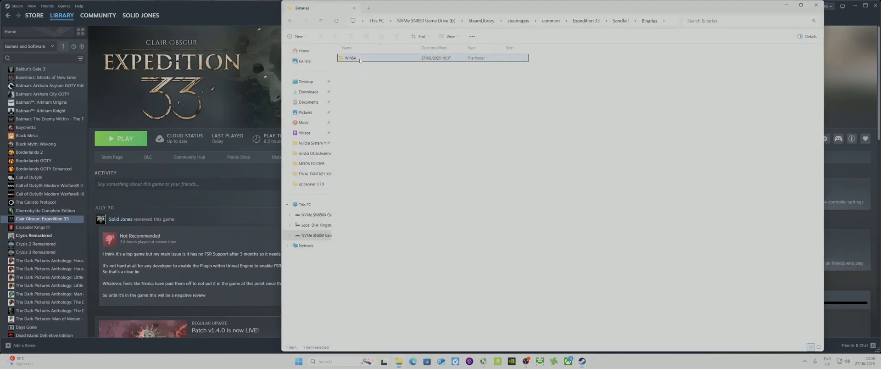
Open the Win64 folder under Expedition 33\Sandfall\Binaries.
click(585, 21)
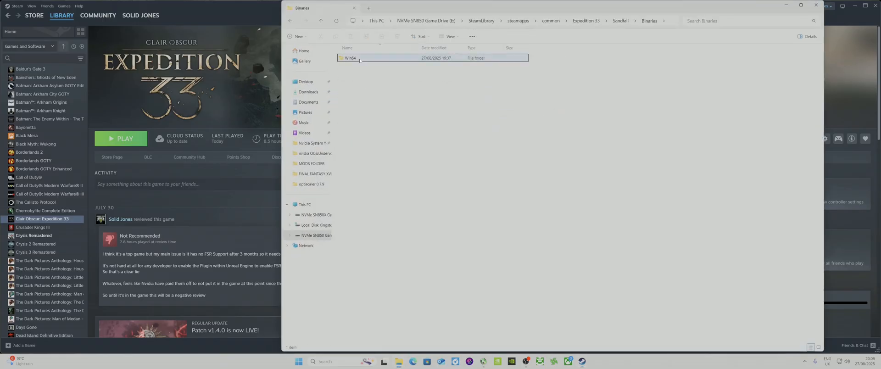
double_click(349, 58)
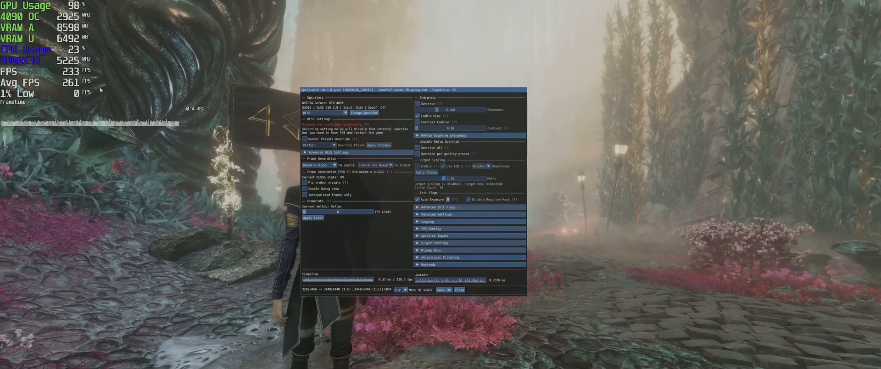
Switch the OptiScaler FG Source dropdown to OptiFG.
click(318, 165)
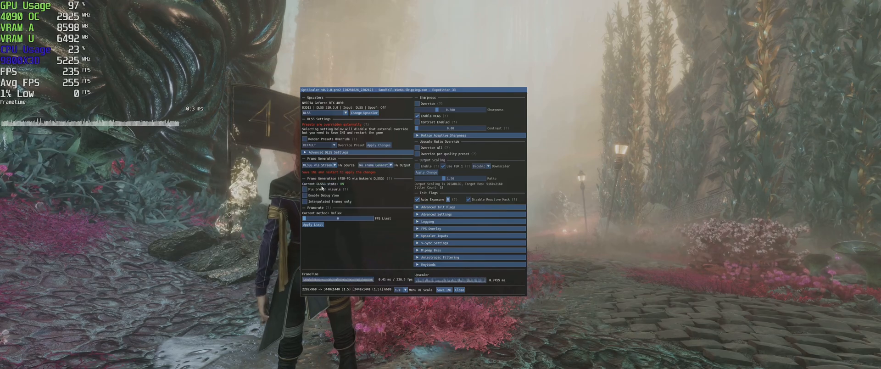
click(373, 165)
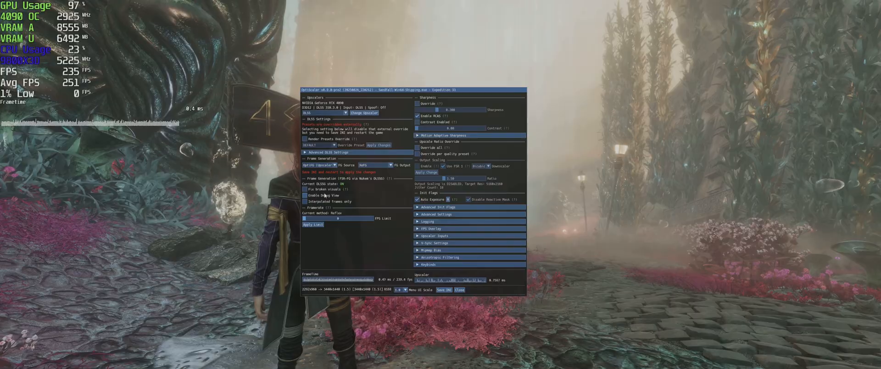
mouse_move(334, 165)
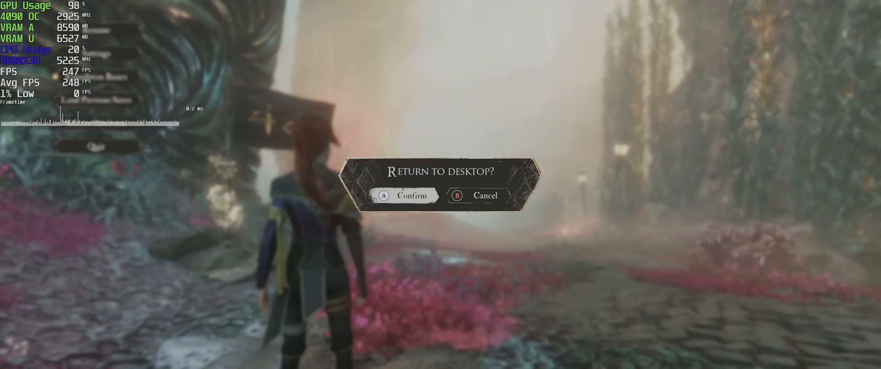
Confirm return to desktop, then back out of Settings and resume Expedition 33.
click(404, 195)
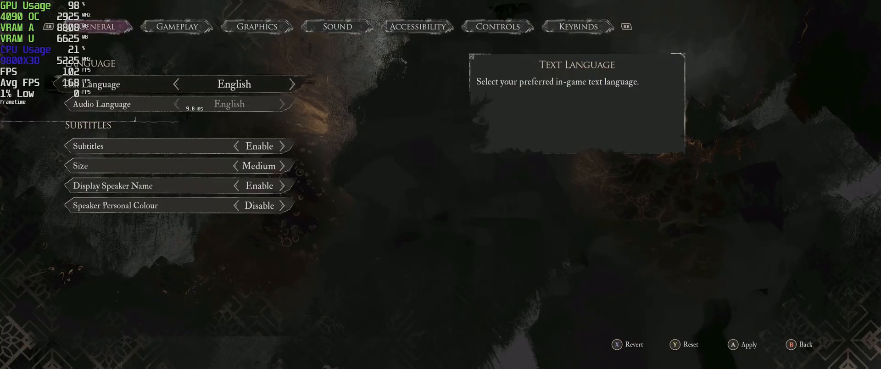
click(256, 26)
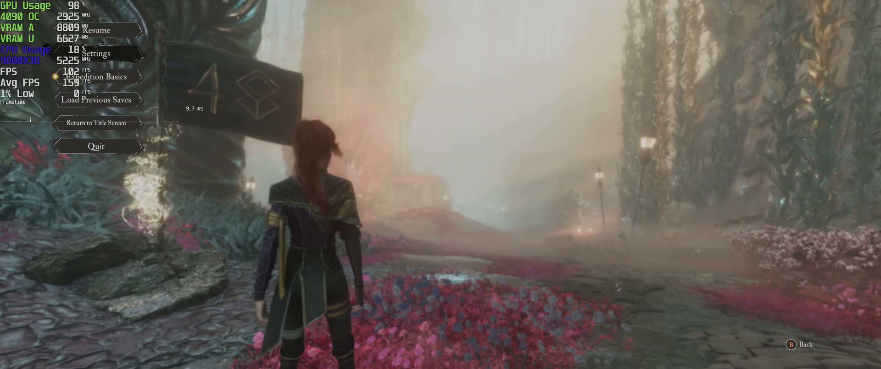
click(95, 30)
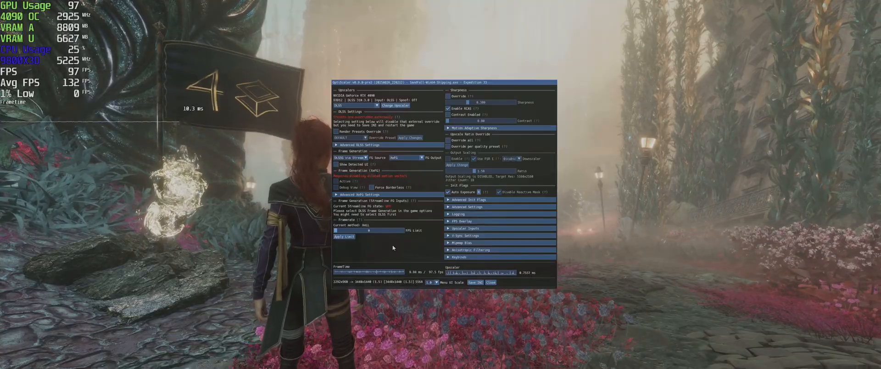
Inspect the OptiScaler Frame Generation panels, then quit Expedition 33 to the desktop.
click(475, 282)
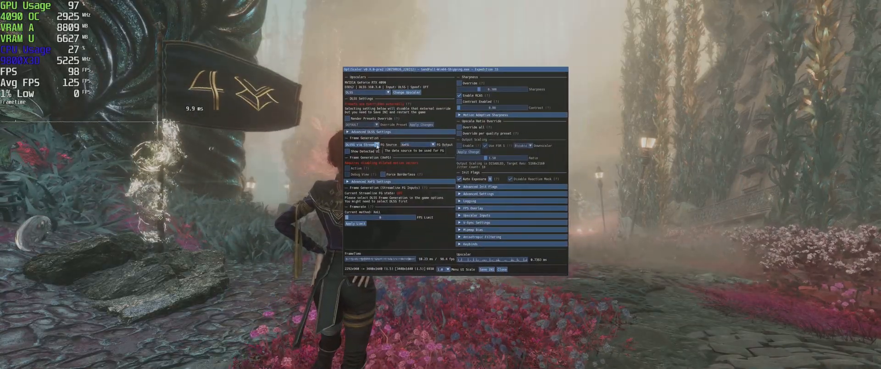
click(364, 145)
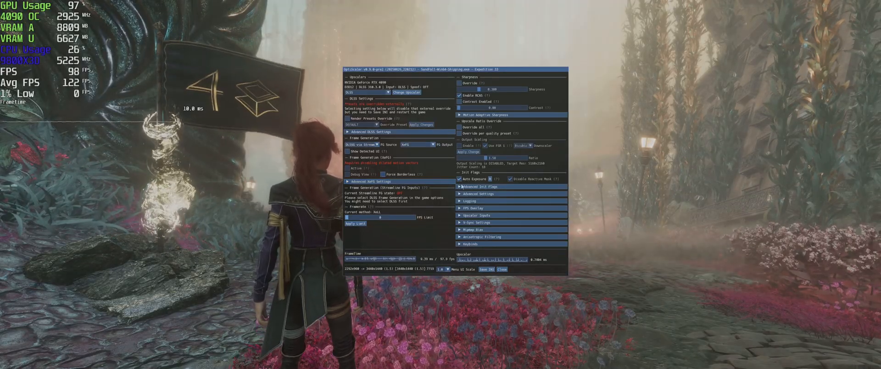
click(501, 269)
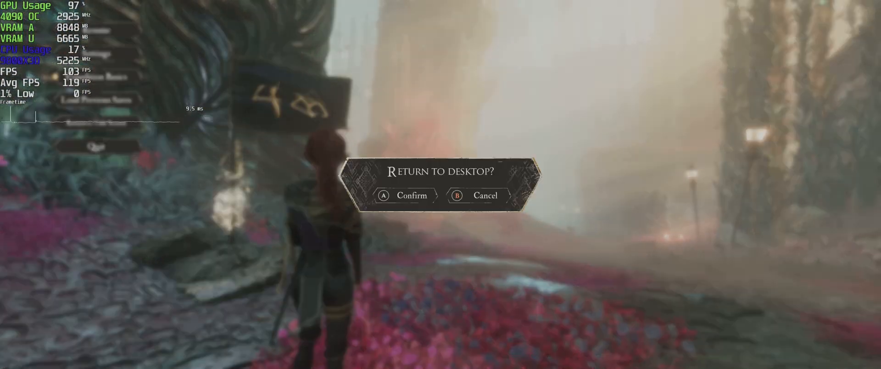
click(404, 195)
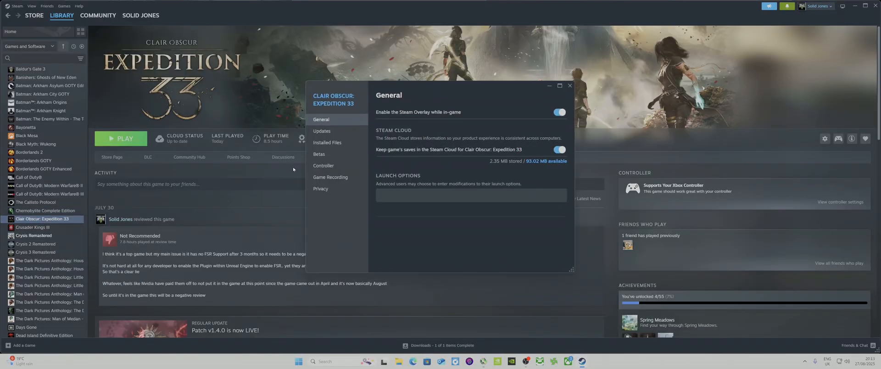
Browse Expedition 33's installed files from its Steam Properties window.
click(45, 211)
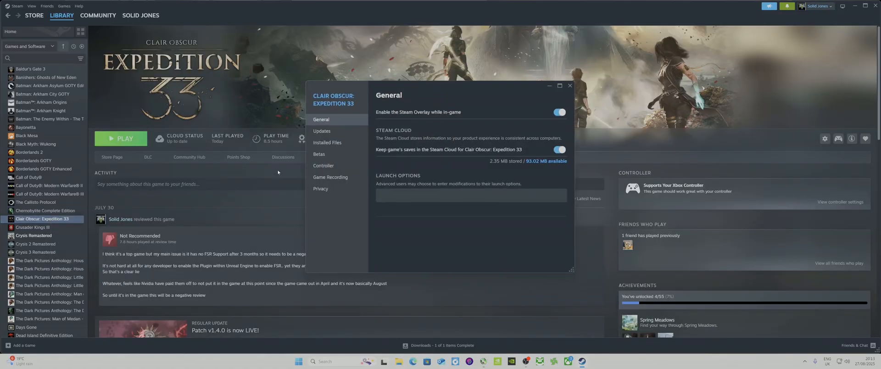
click(327, 143)
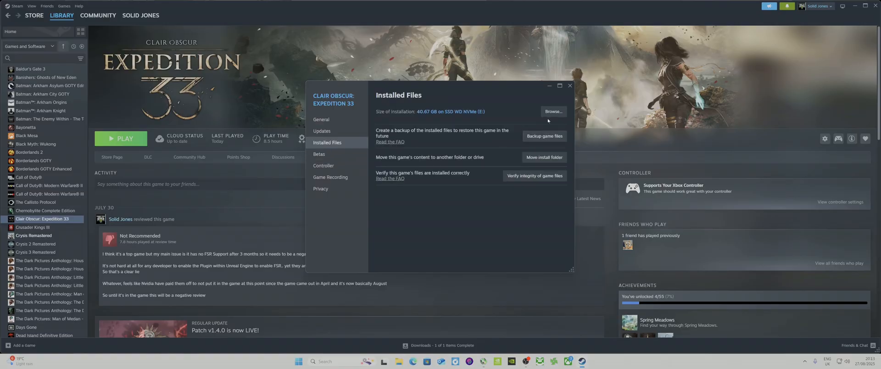
click(553, 111)
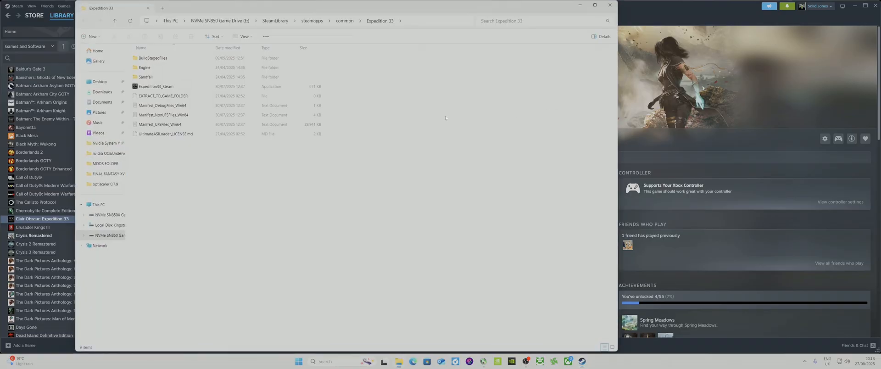
Go through Sandfall > Binaries > Win64 and open the OptiScaler config in Notepad.
double_click(145, 76)
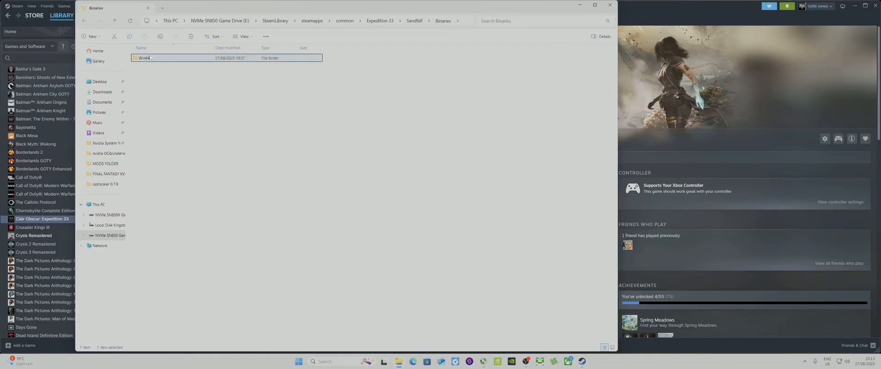
double_click(149, 58)
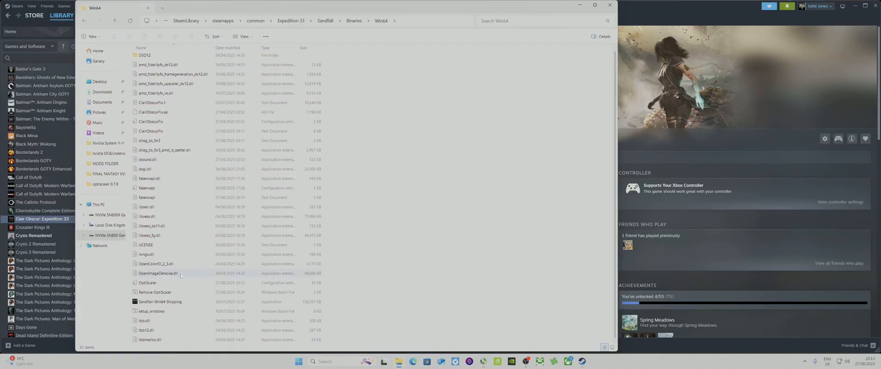
double_click(147, 282)
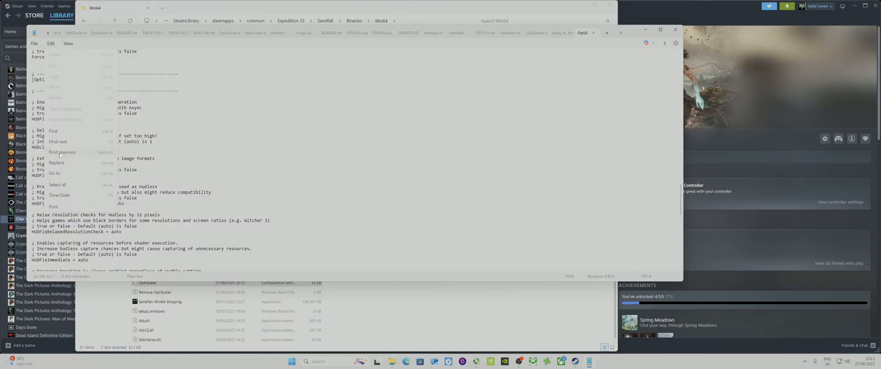
Find 'motion' in the config, change MakeMVCopy from auto to false, save and close.
click(53, 131)
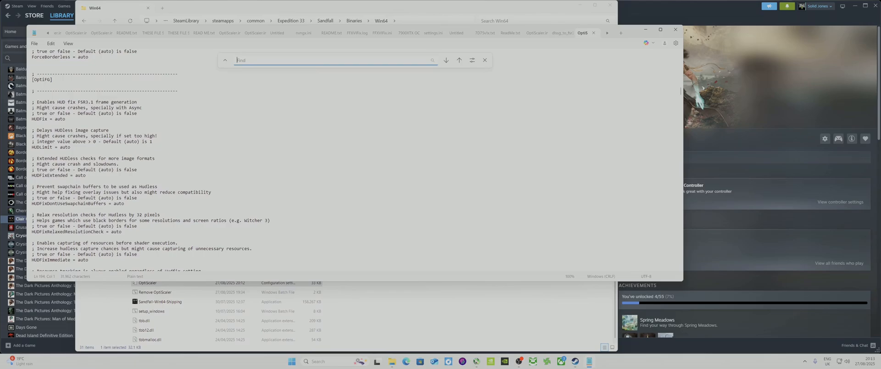
text(motion vectors)
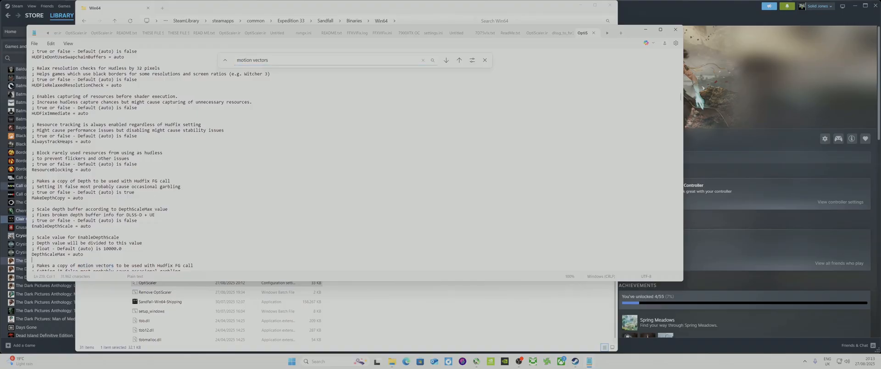
scroll(down, 3)
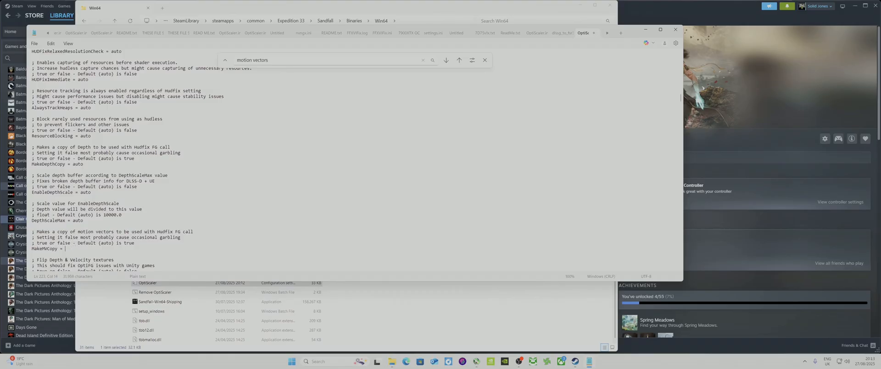
text(false)
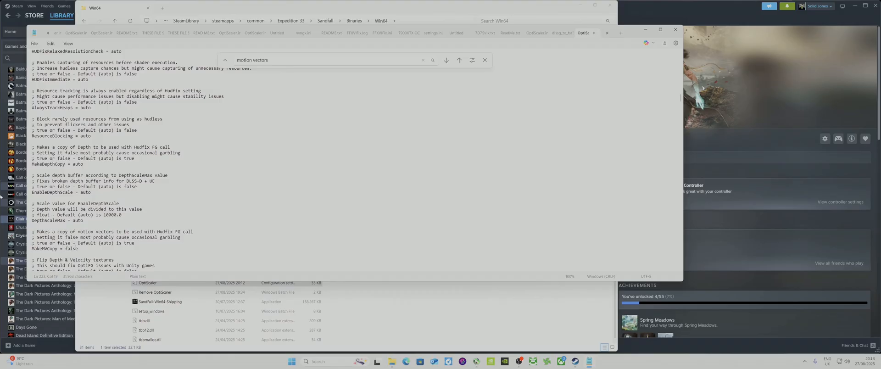
click(34, 44)
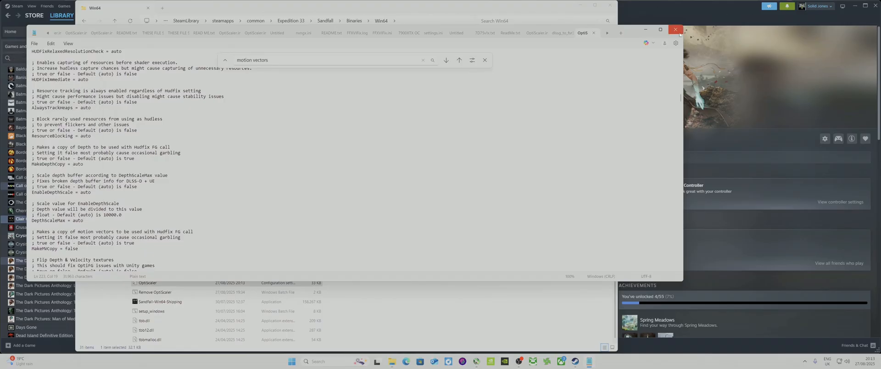
click(675, 30)
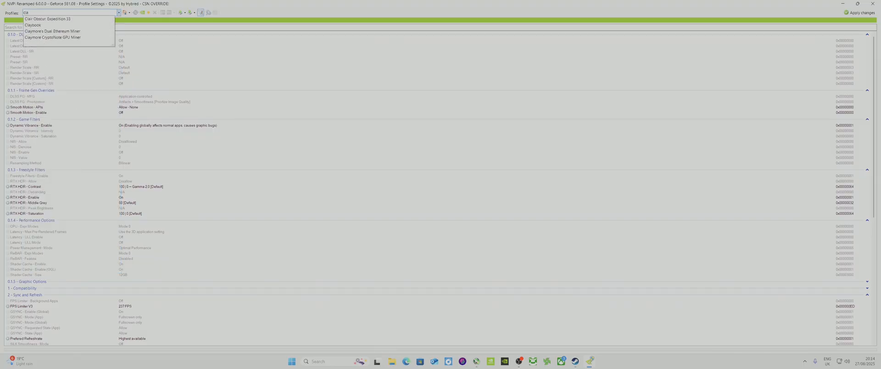
Load the Clair Obscur: Expedition 33 profile and select a different DLSS FG - MFG multiplier.
click(47, 18)
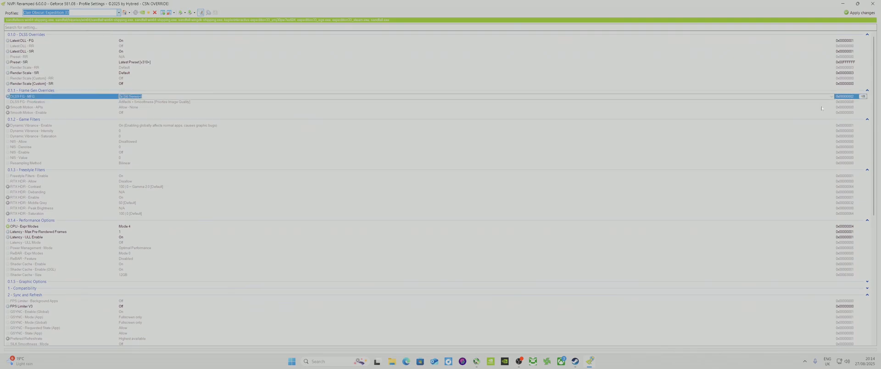
click(830, 96)
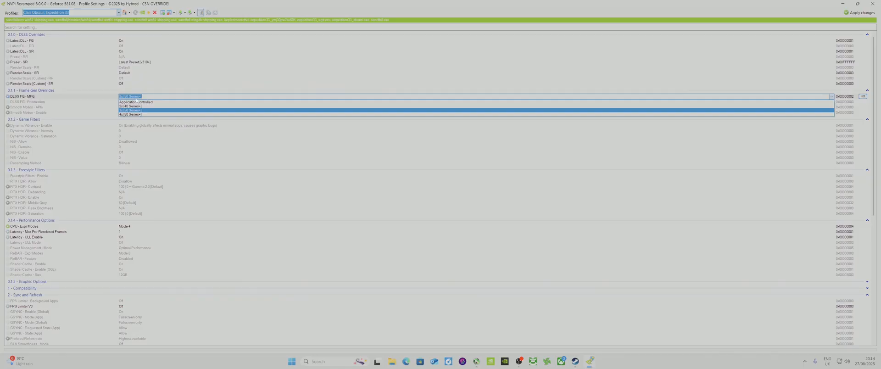
click(135, 101)
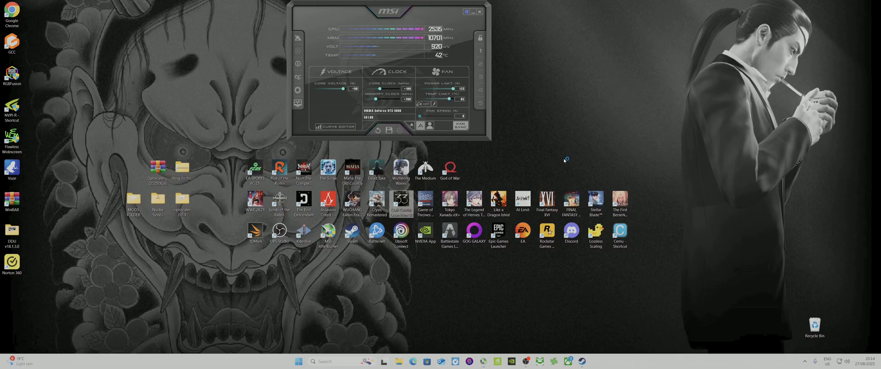
mouse_move(12, 107)
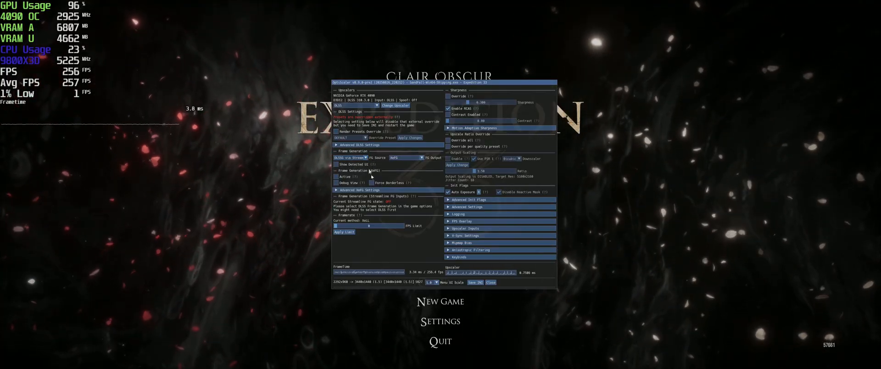
Hide the OptiScaler overlay, then continue and confirm loading the Flying Waters save.
click(490, 282)
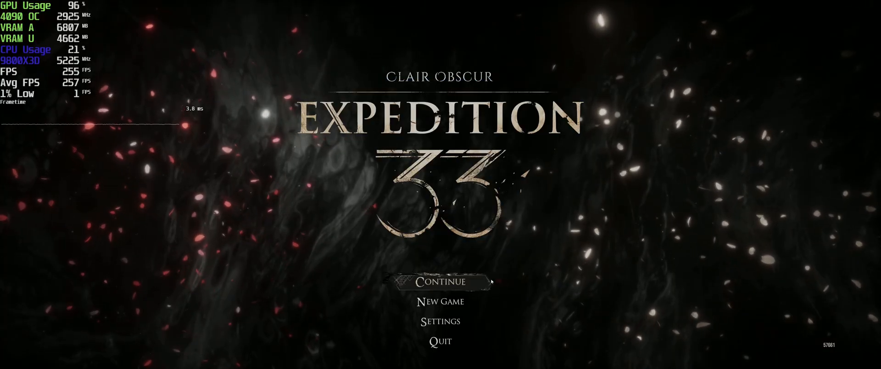
click(439, 281)
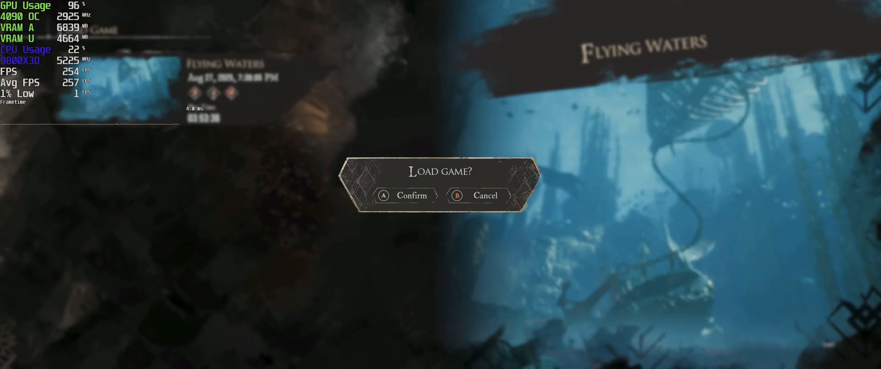
click(403, 196)
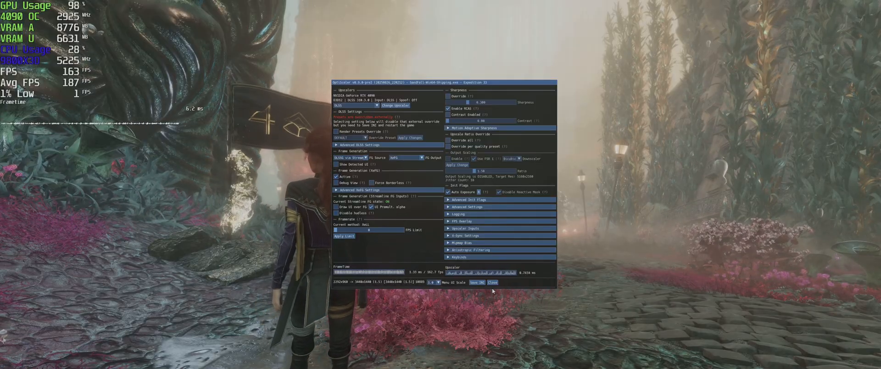
Review the XeFG frame generation and FG Source options, then save settings with Save INI.
click(492, 281)
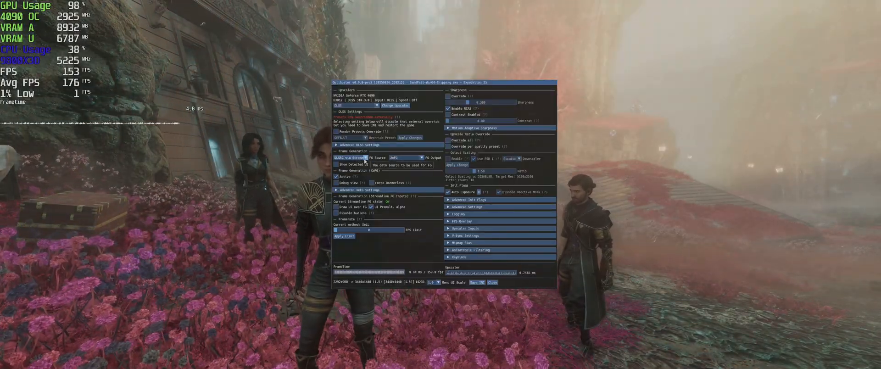
click(348, 157)
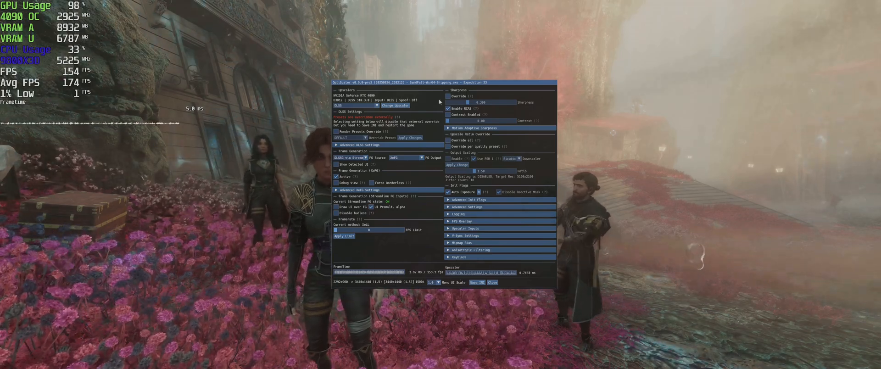
click(476, 282)
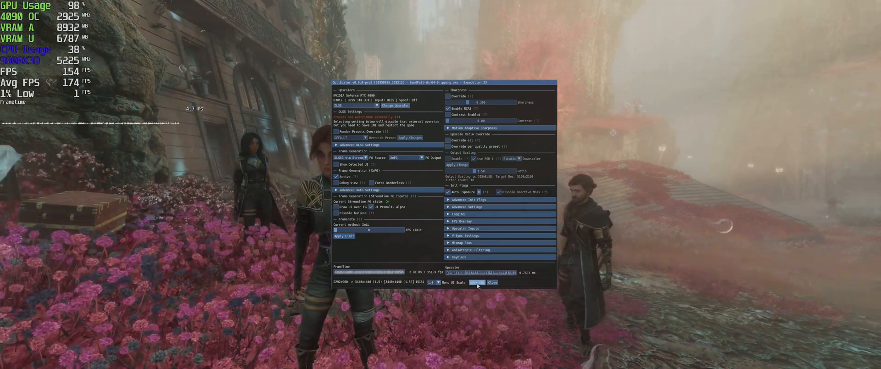
click(477, 281)
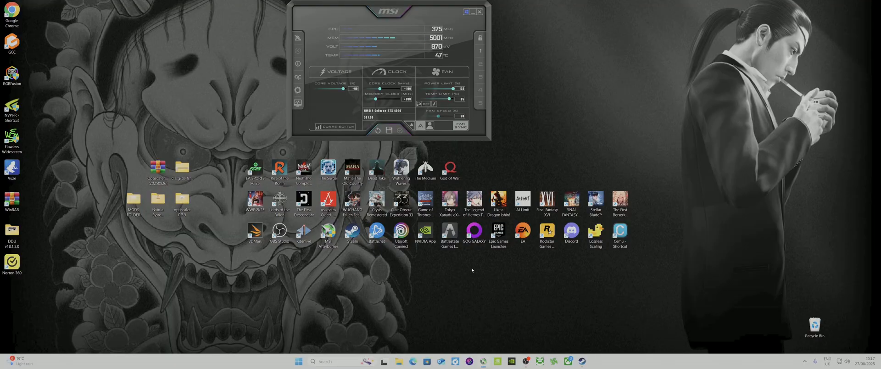
mouse_move(471, 270)
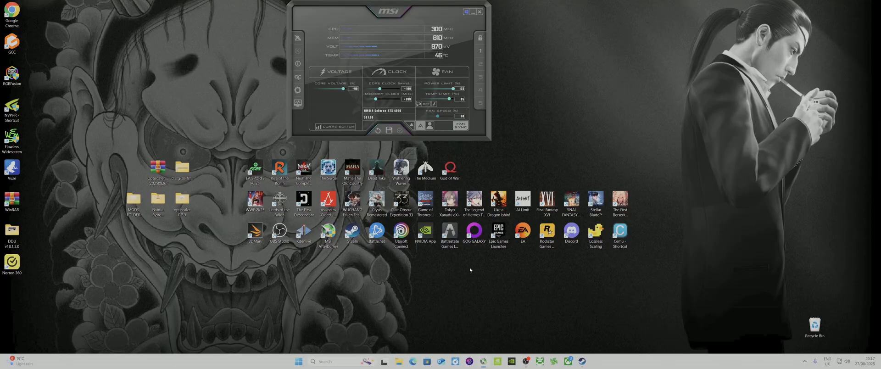